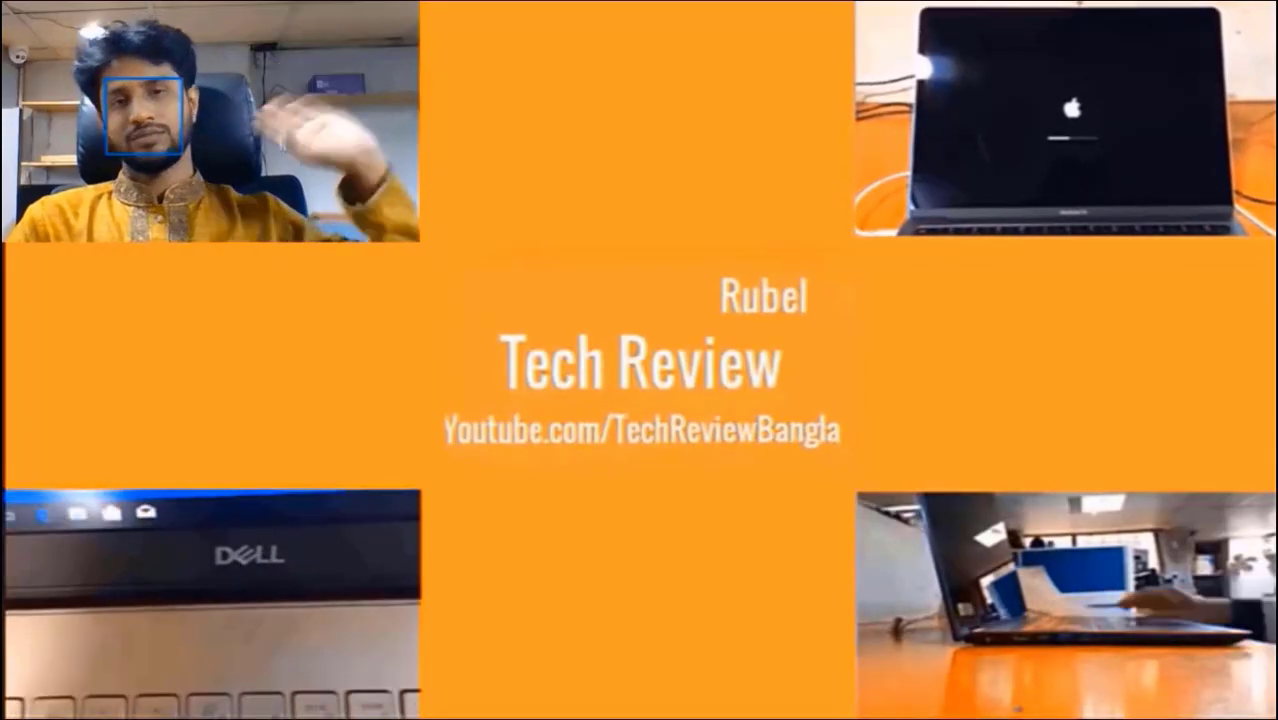
Refresh the Windows desktop twice from its context menu.
{"action": "right_click", "coordinate": [700, 300]}
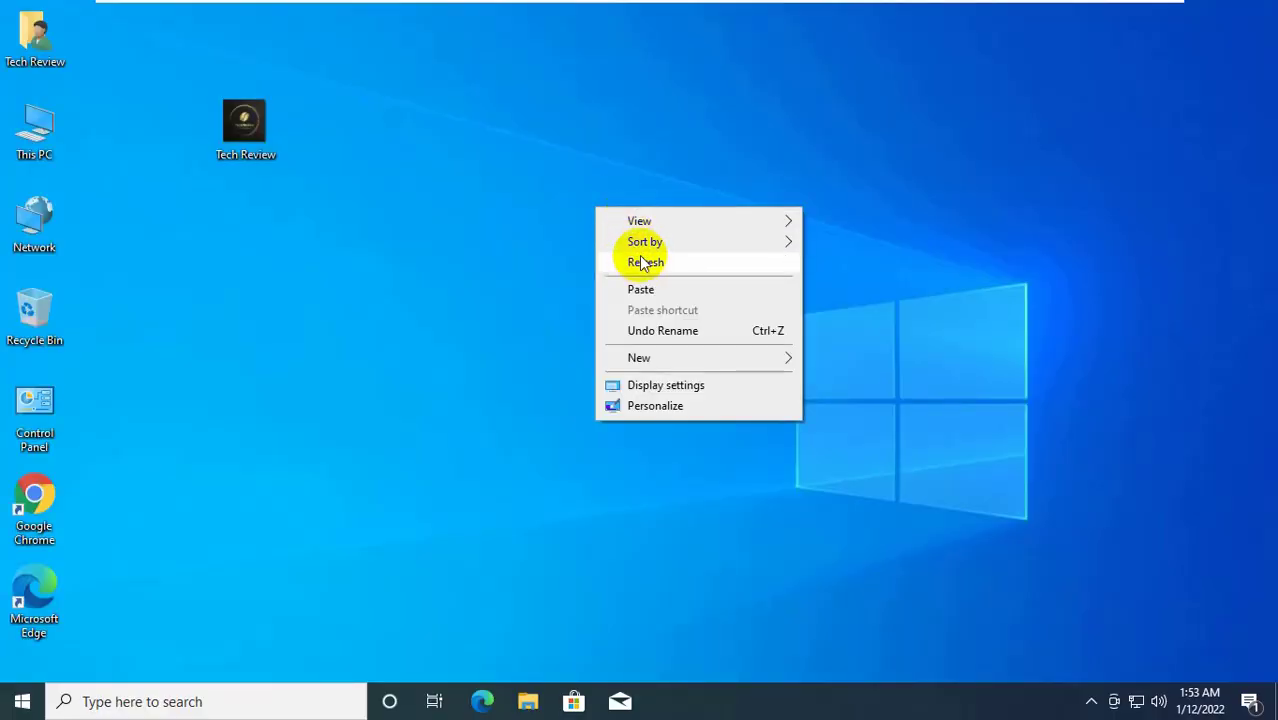
{"action": "left_click", "coordinate": [646, 262]}
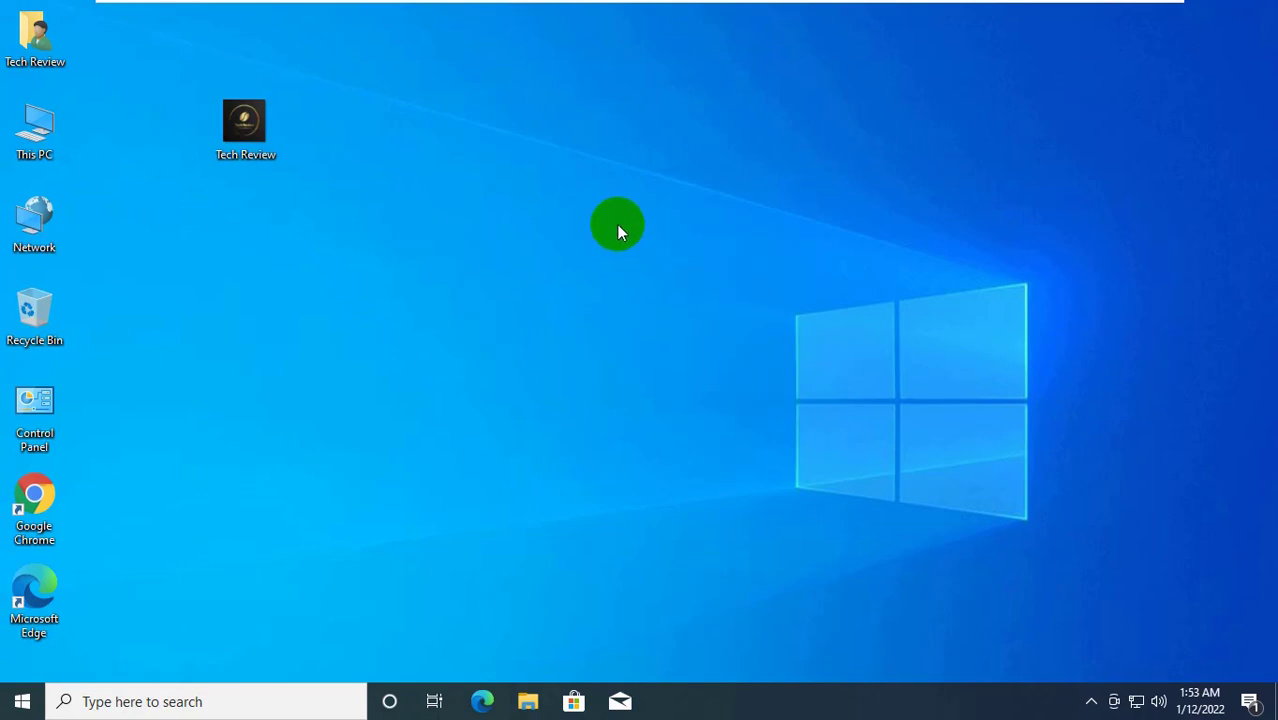
{"action": "mouse_move", "coordinate": [600, 192]}
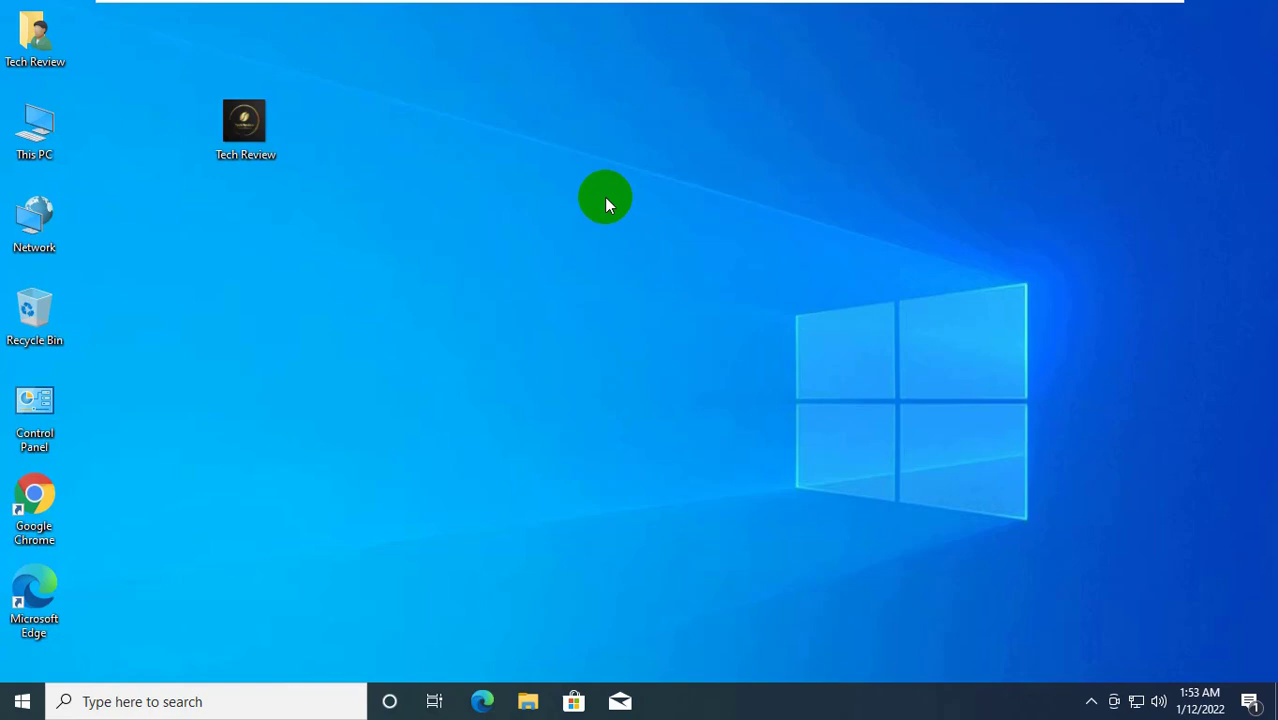
{"action": "right_click", "coordinate": [604, 198]}
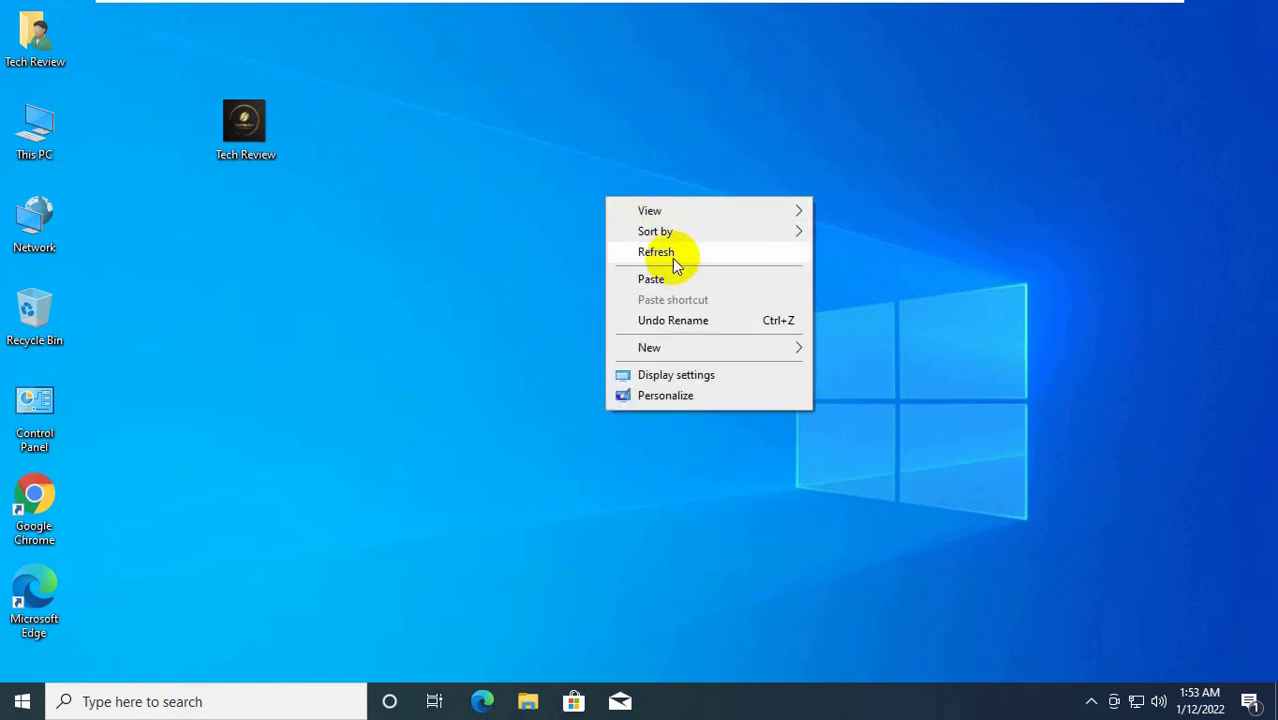
{"action": "left_click", "coordinate": [656, 252]}
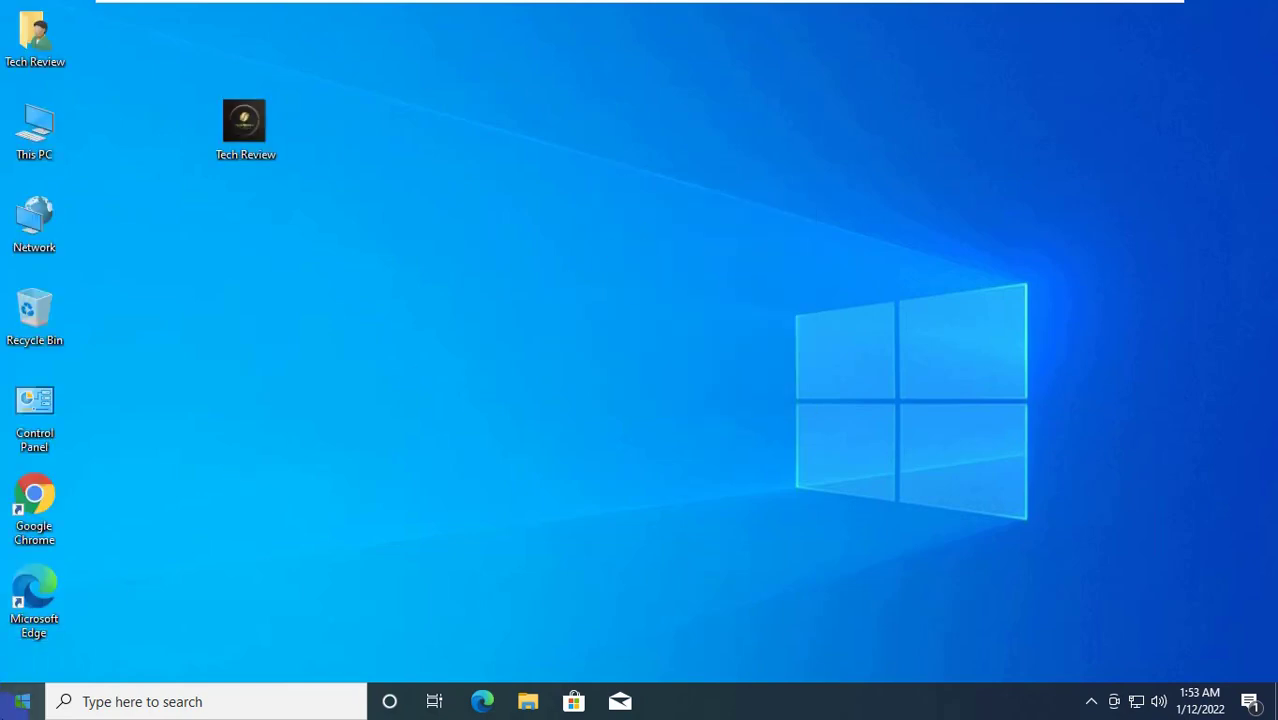
Search Start for 'wind' and launch Turn Windows features on or off.
{"action": "left_click", "coordinate": [18, 700]}
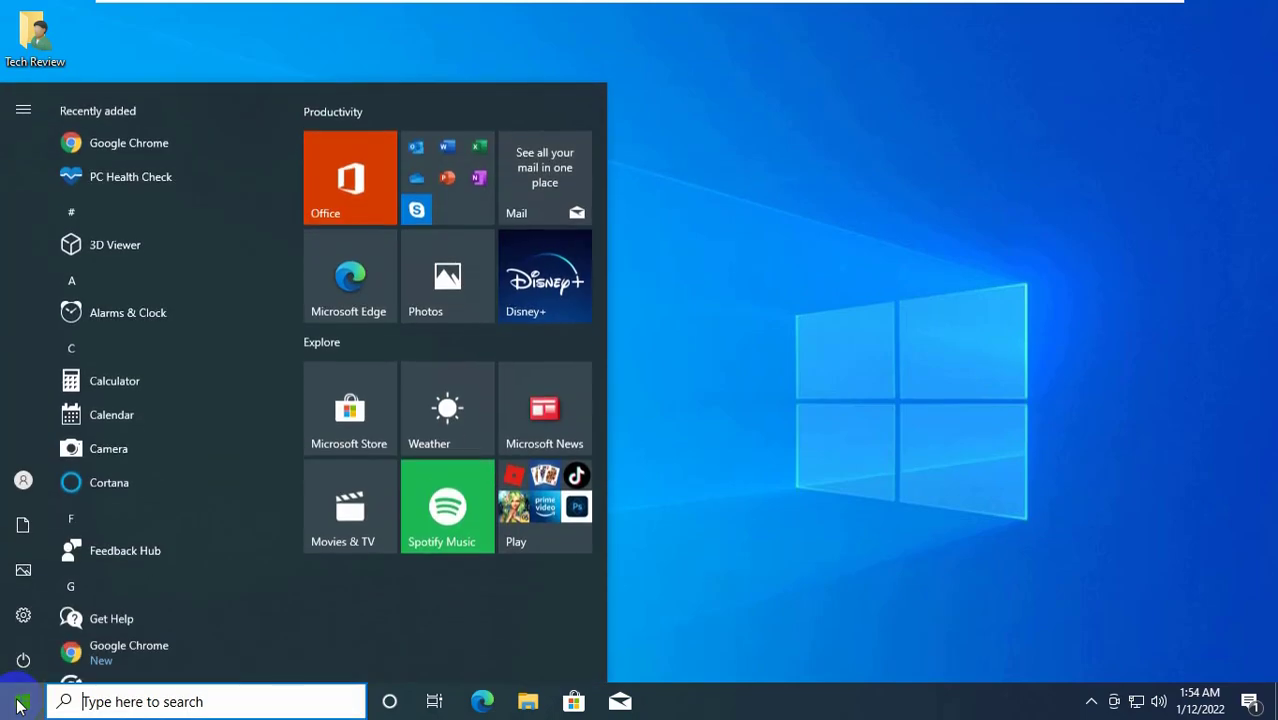
{"action": "type", "text": "windows features"}
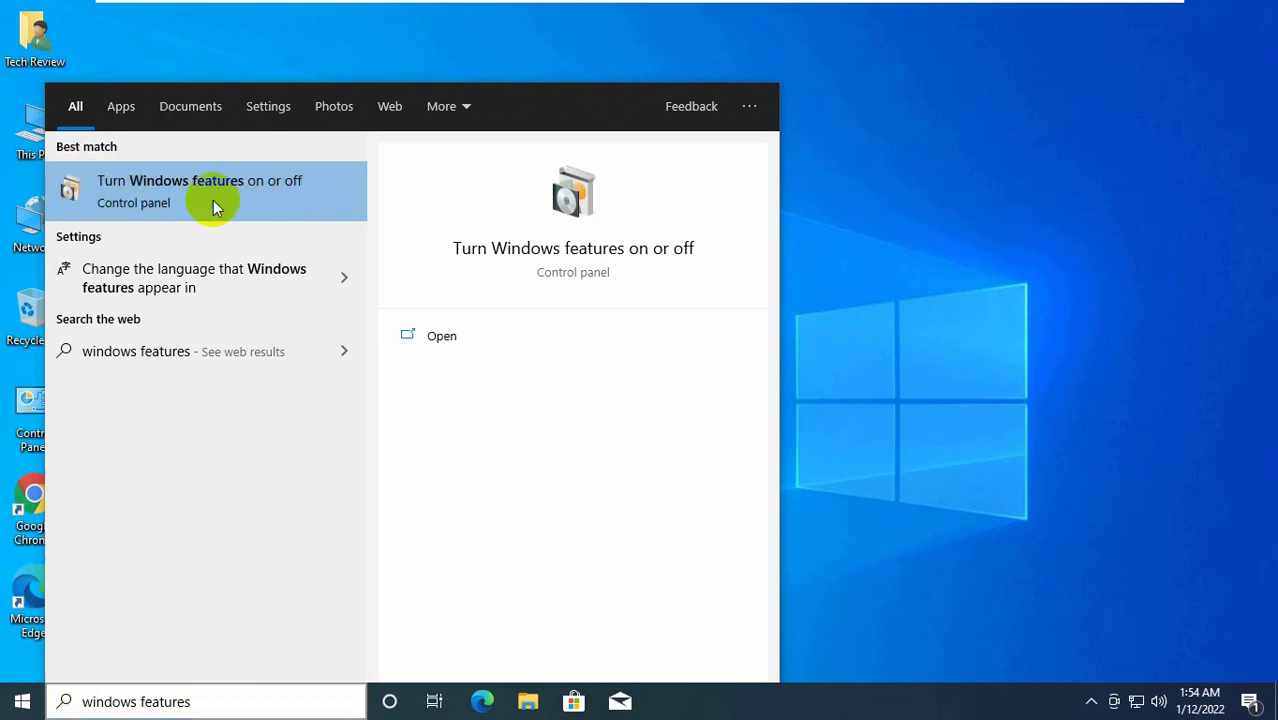
{"action": "left_click", "coordinate": [200, 190]}
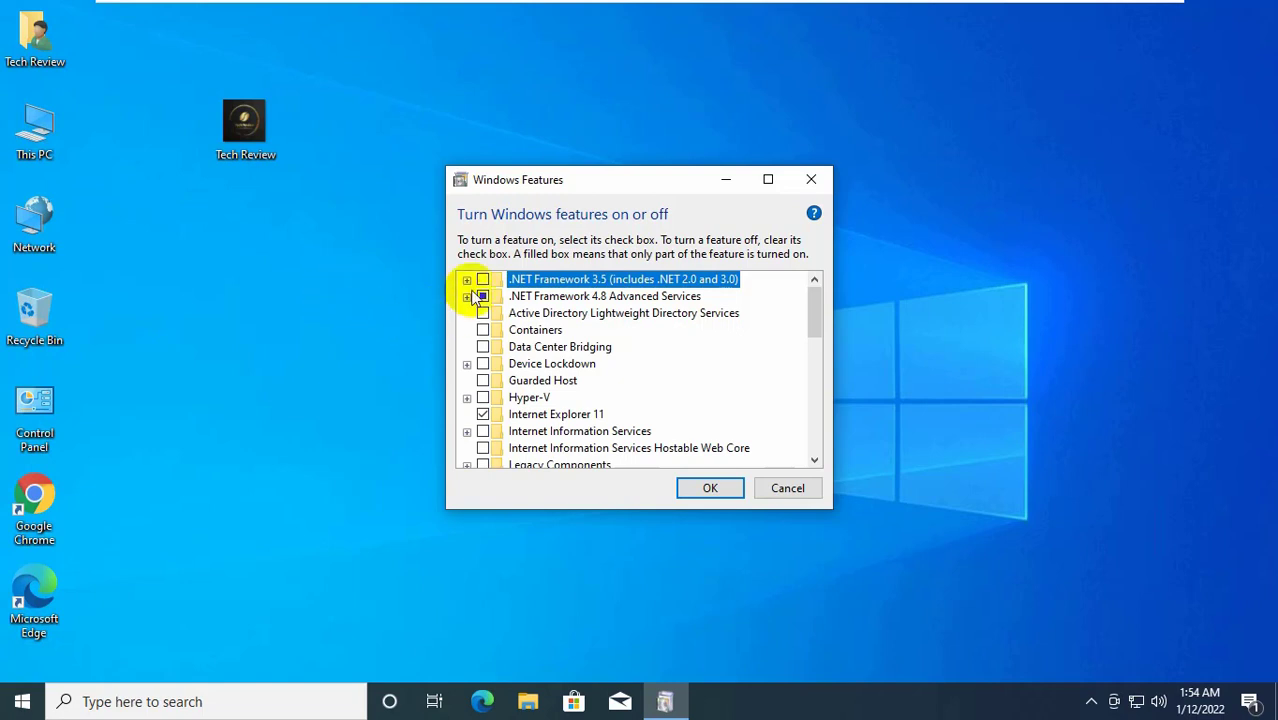
Enable .NET 3.5 WCF HTTP Activation and all .NET 4.8 WCF Services, then confirm with OK.
{"action": "left_click", "coordinate": [466, 280]}
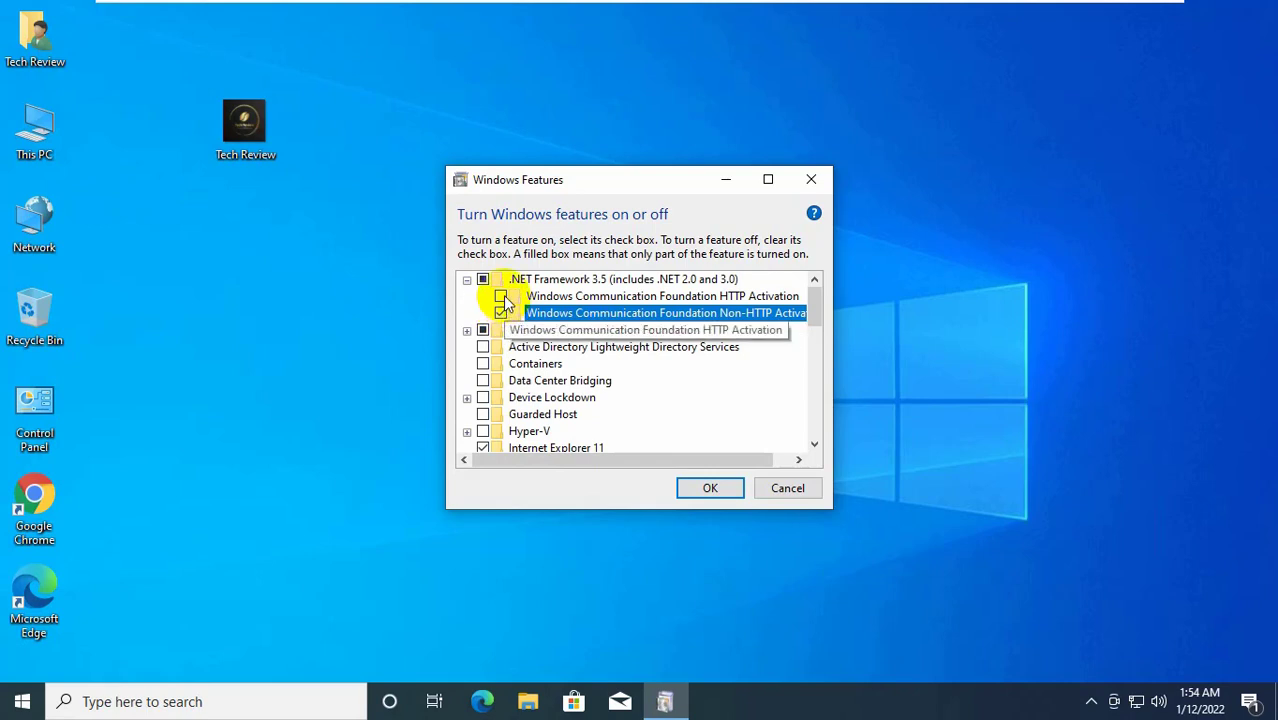
{"action": "left_click", "coordinate": [484, 280]}
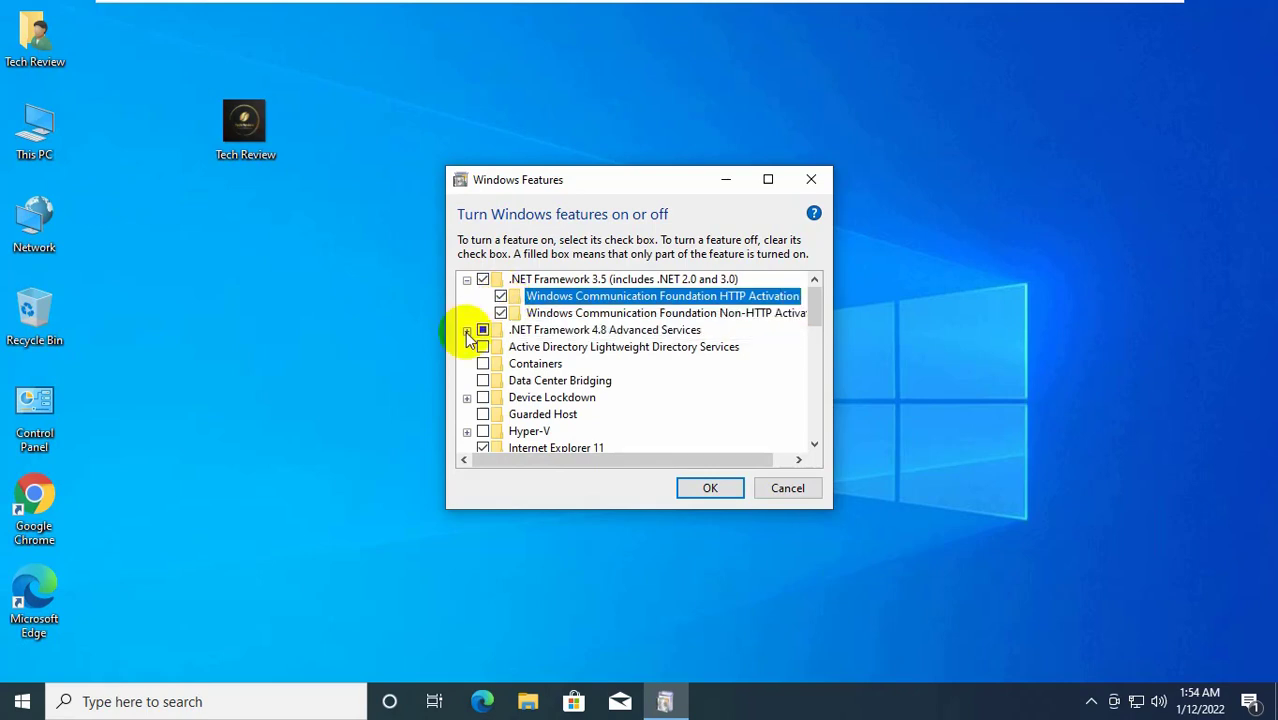
{"action": "left_click", "coordinate": [468, 328]}
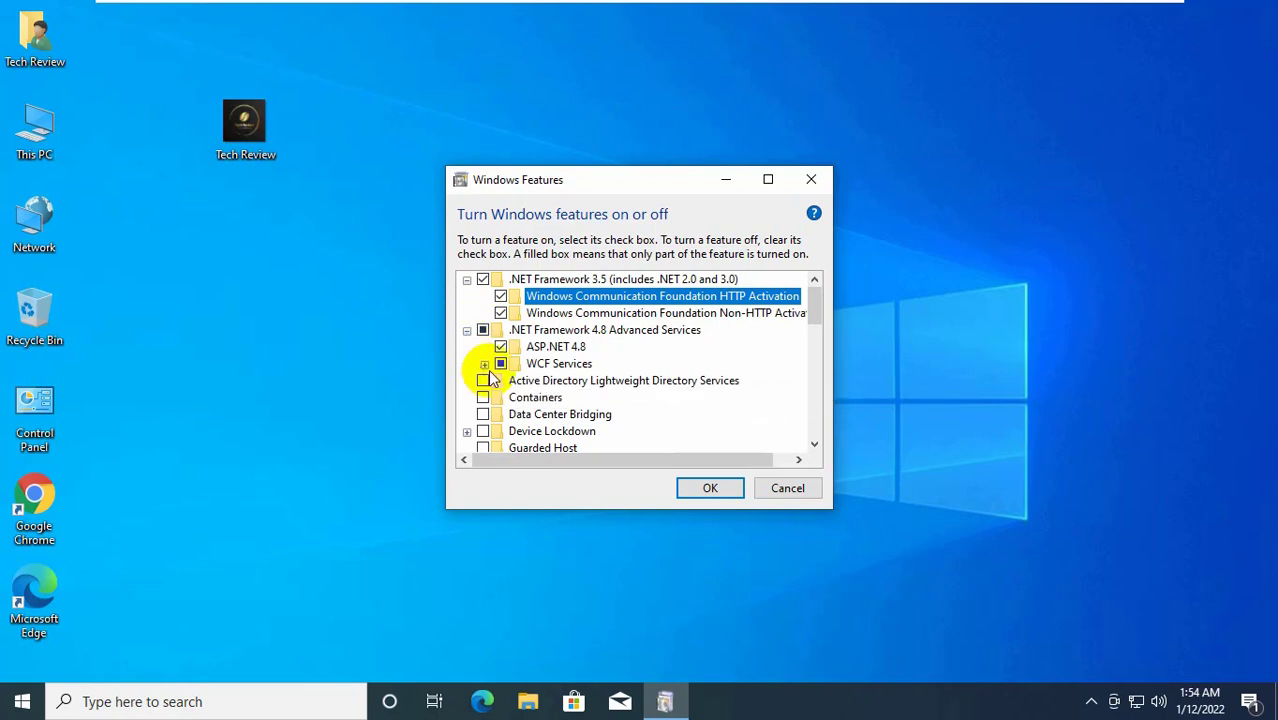
{"action": "left_click", "coordinate": [484, 364]}
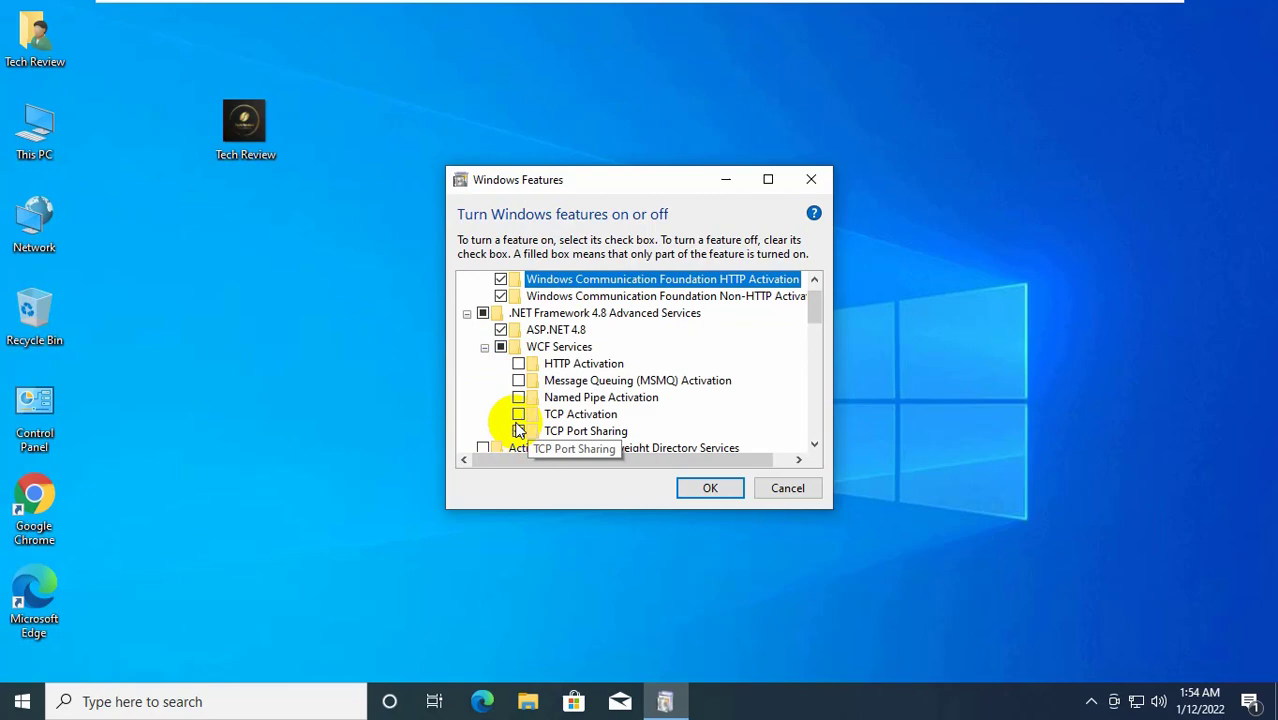
{"action": "left_click", "coordinate": [520, 380]}
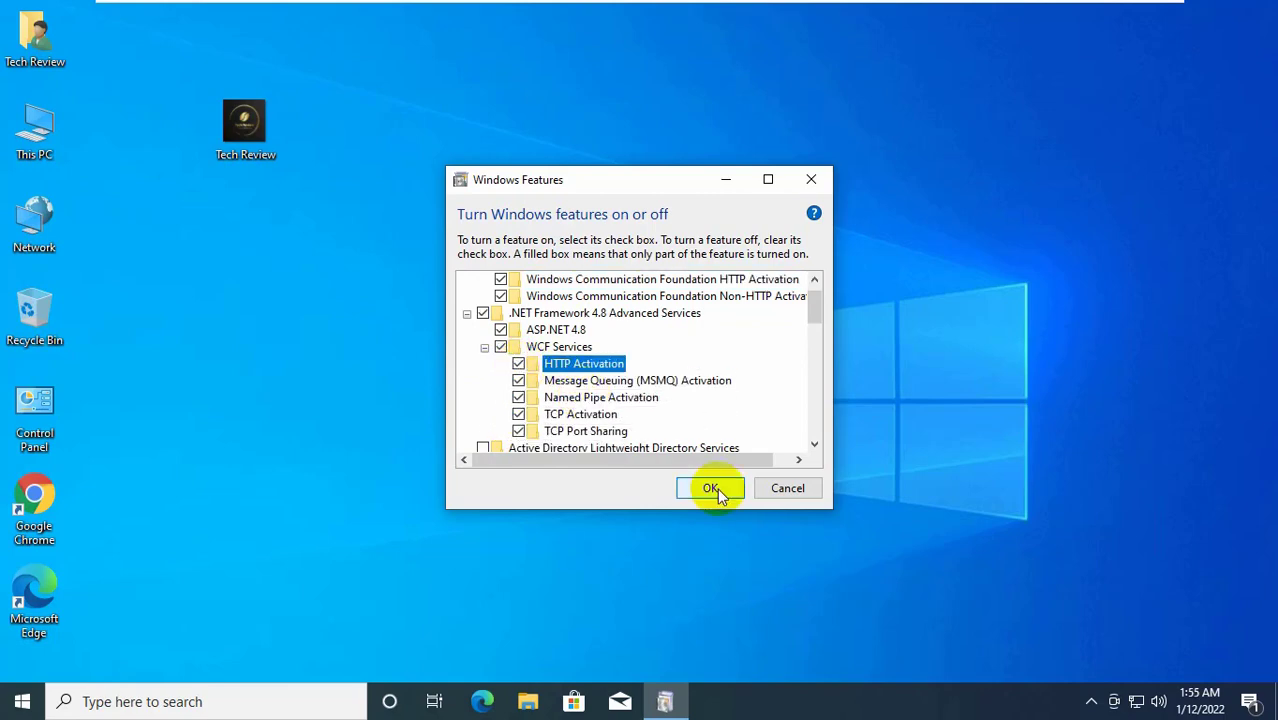
{"action": "left_click", "coordinate": [710, 488]}
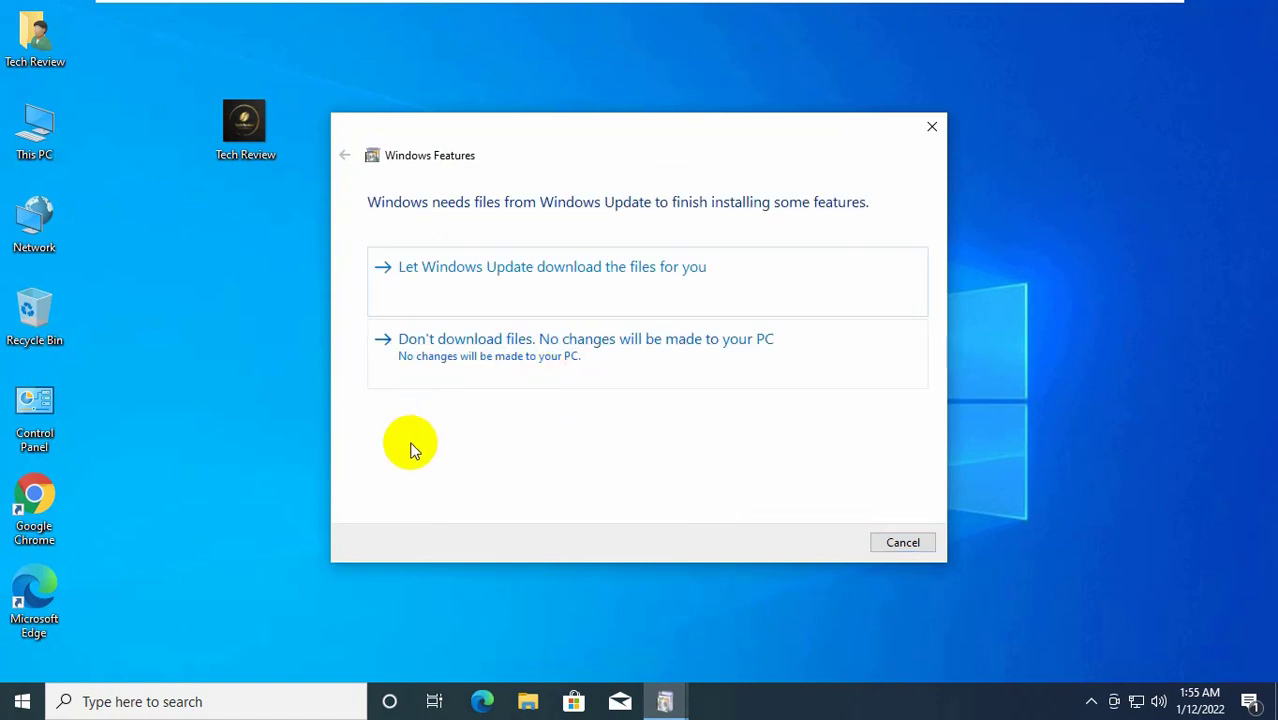
{"action": "mouse_move", "coordinate": [624, 300]}
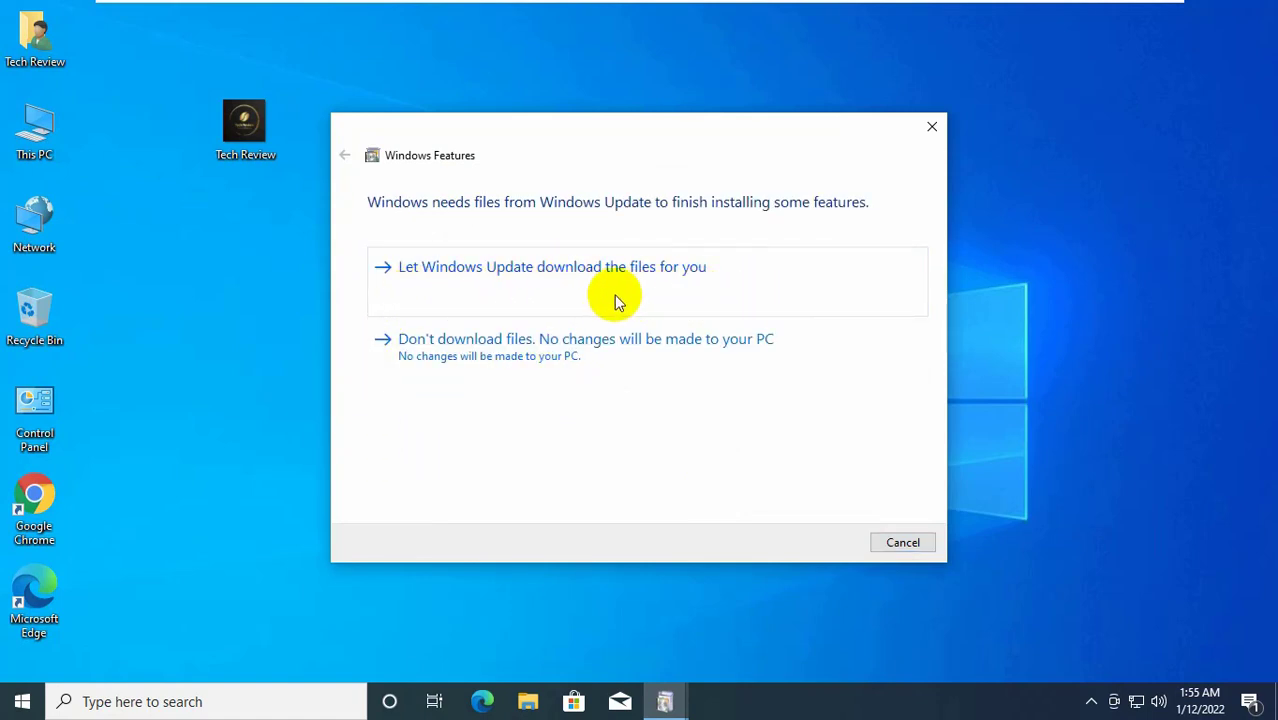
Let Windows Update download the required files and dismiss the completion notice.
{"action": "left_click", "coordinate": [552, 266]}
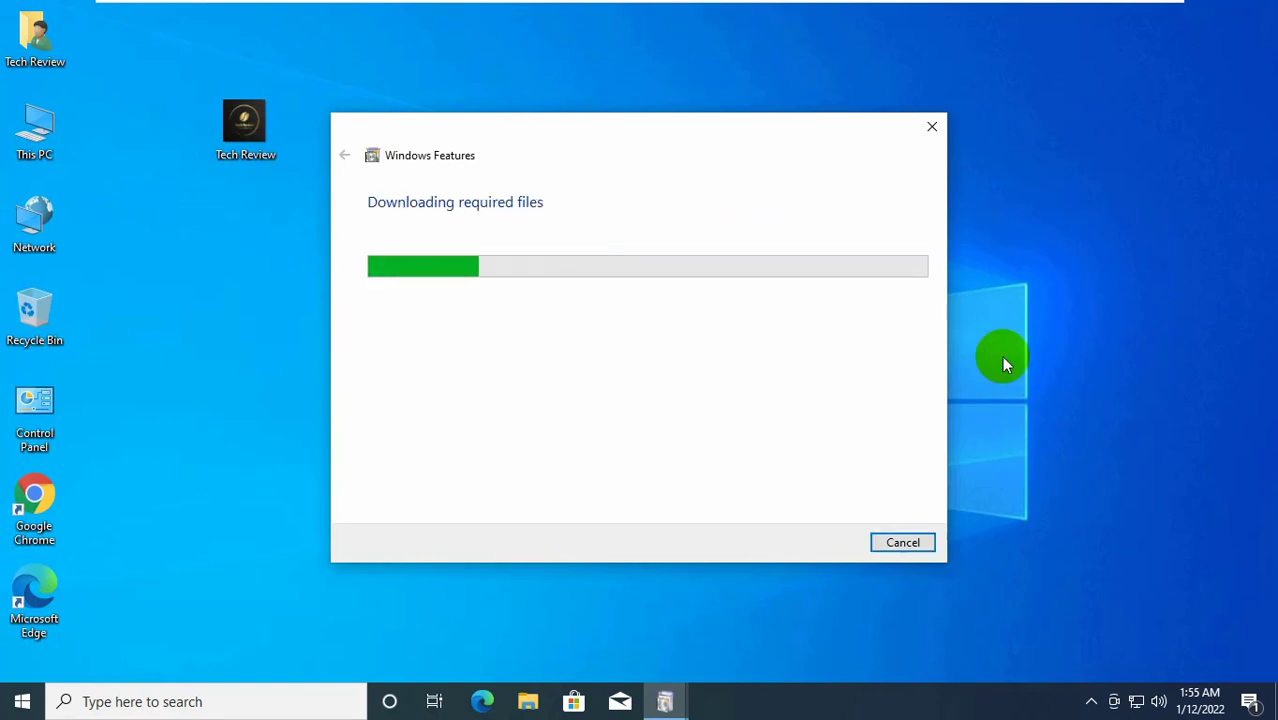
{"action": "mouse_move", "coordinate": [1216, 276]}
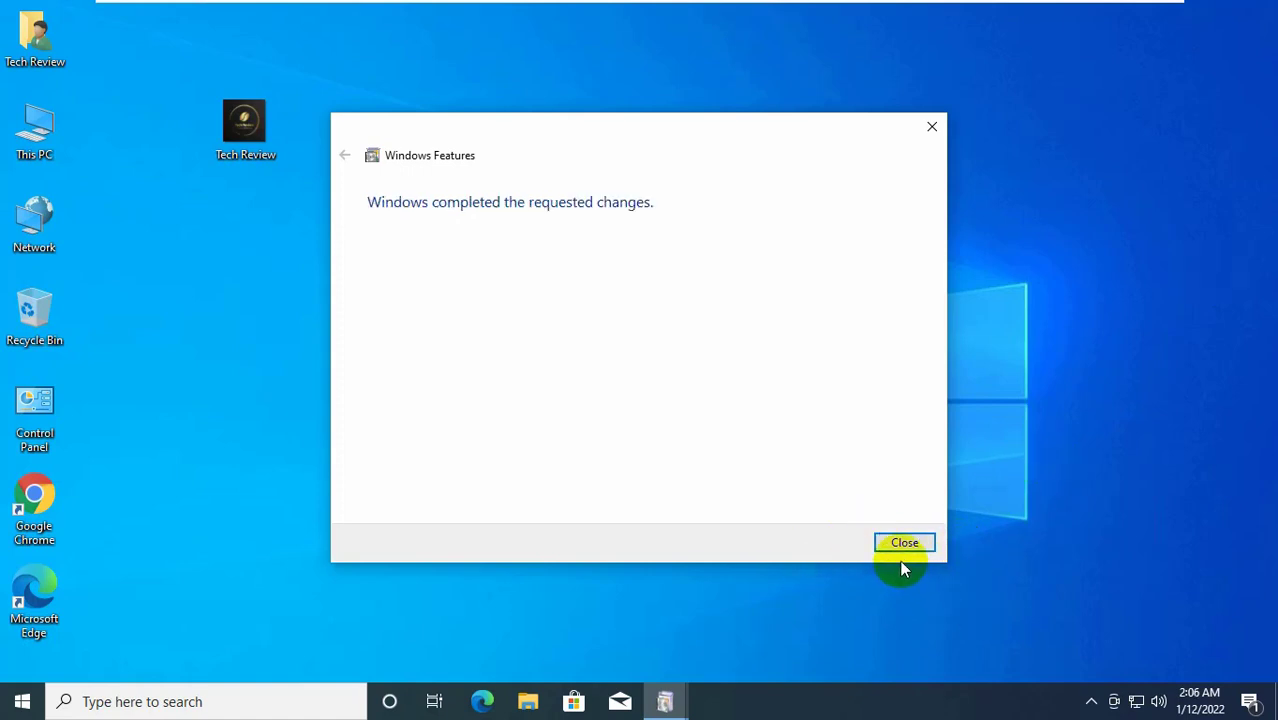
{"action": "left_click", "coordinate": [904, 542]}
{"action": "type", "text": "microsoft visu"}
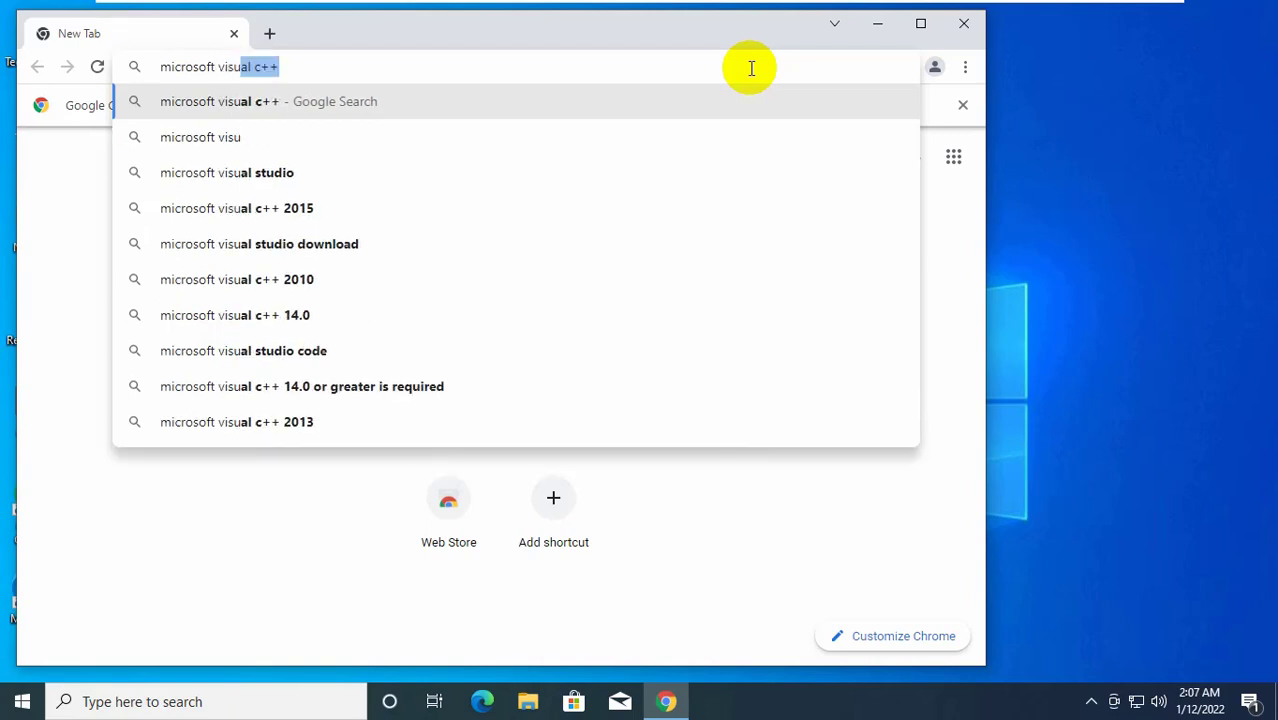
Search Google for the Visual C++ 2019 redistributable and choose Microsoft's latest supported downloads result.
{"action": "type", "text": "C++"}
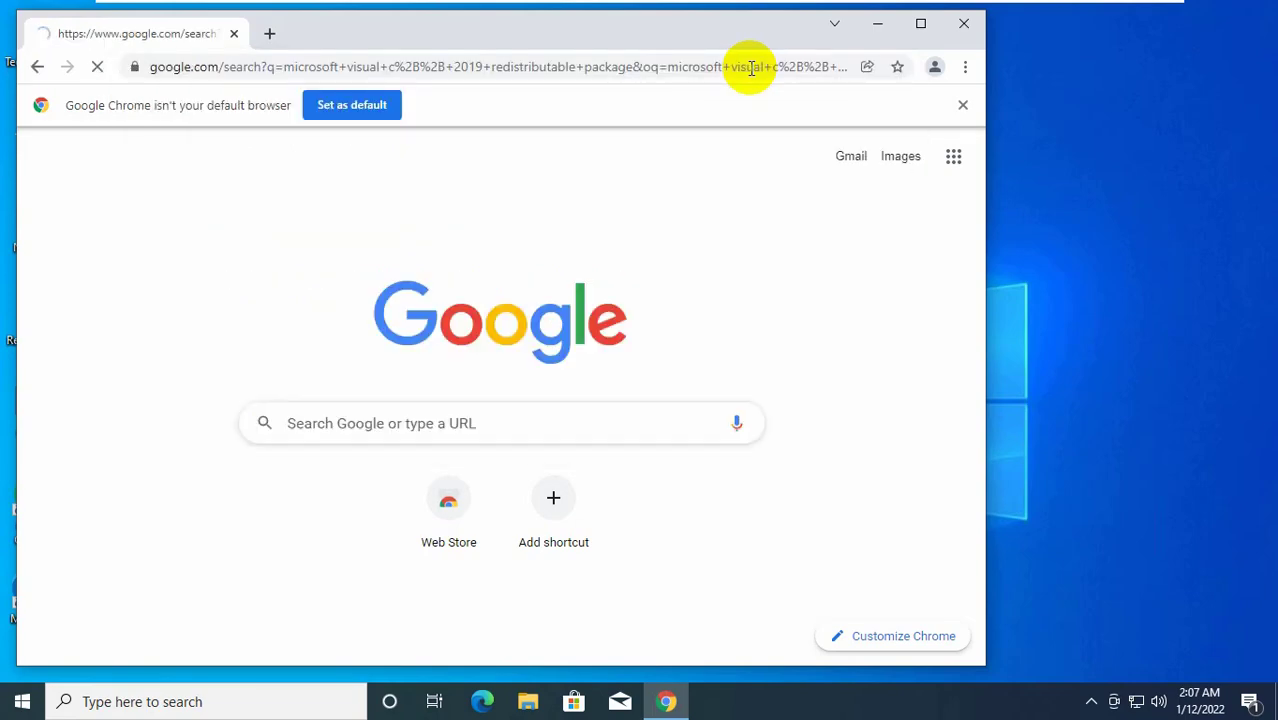
{"action": "left_click", "coordinate": [272, 292]}
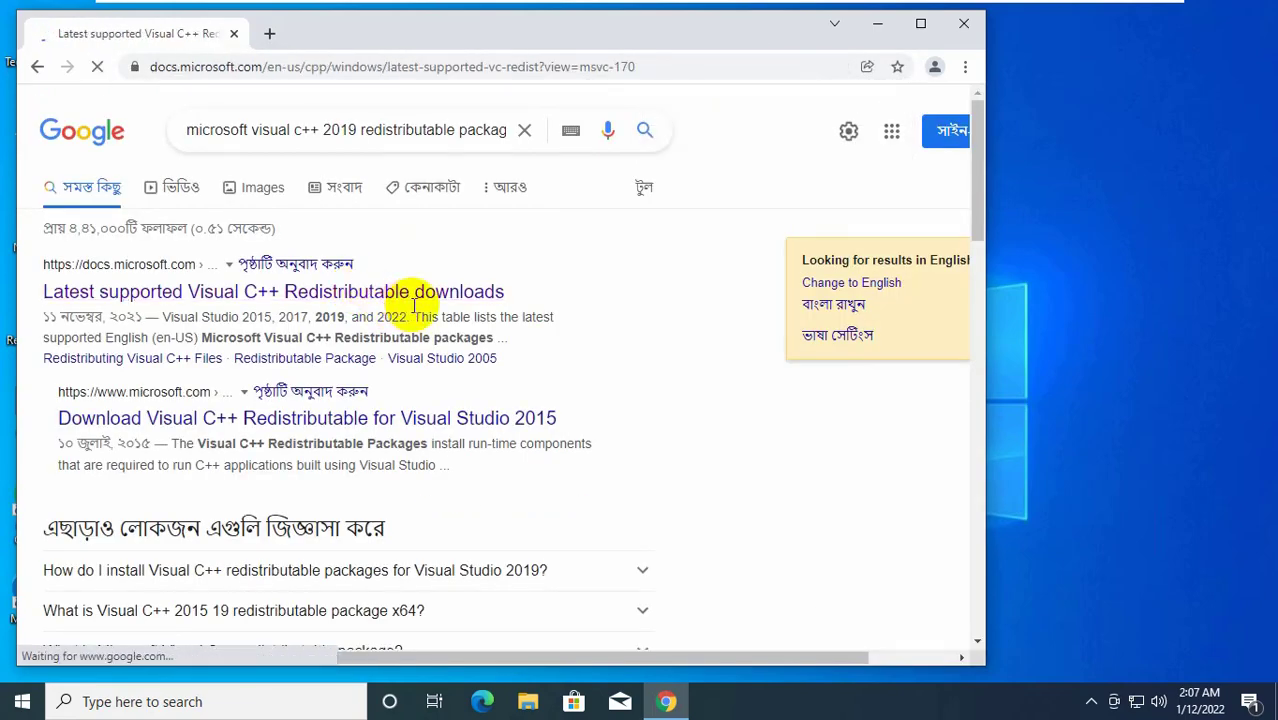
Download vc_redist.x64.exe from the Visual Studio 2015-2022 table on Microsoft Docs.
{"action": "left_click", "coordinate": [272, 292]}
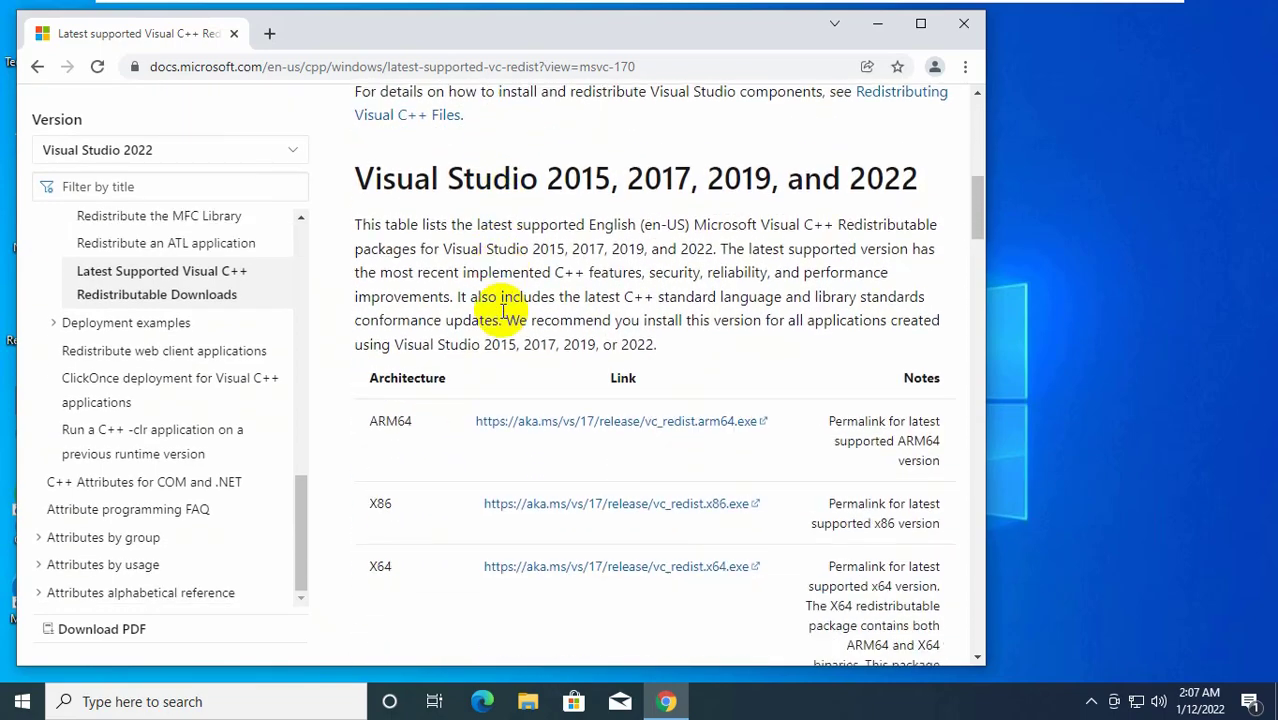
{"action": "scroll", "scroll_direction": "down", "scroll_amount": 3}
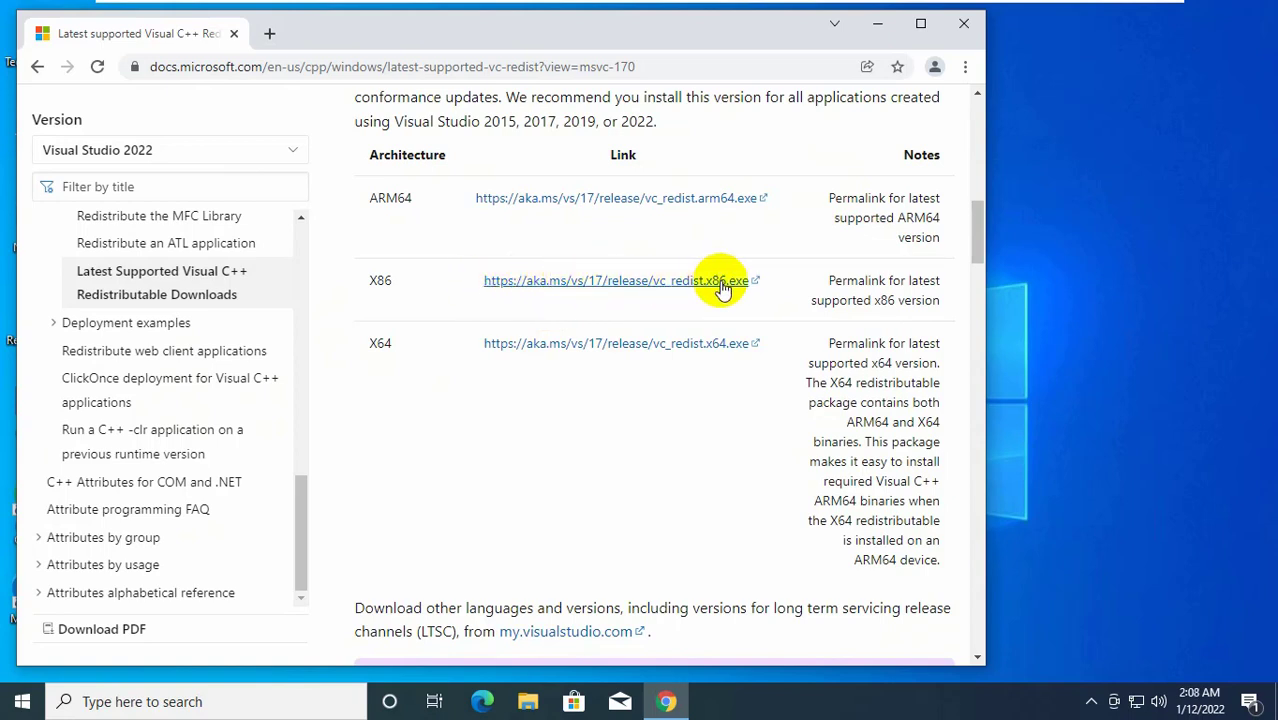
{"action": "mouse_move", "coordinate": [650, 300]}
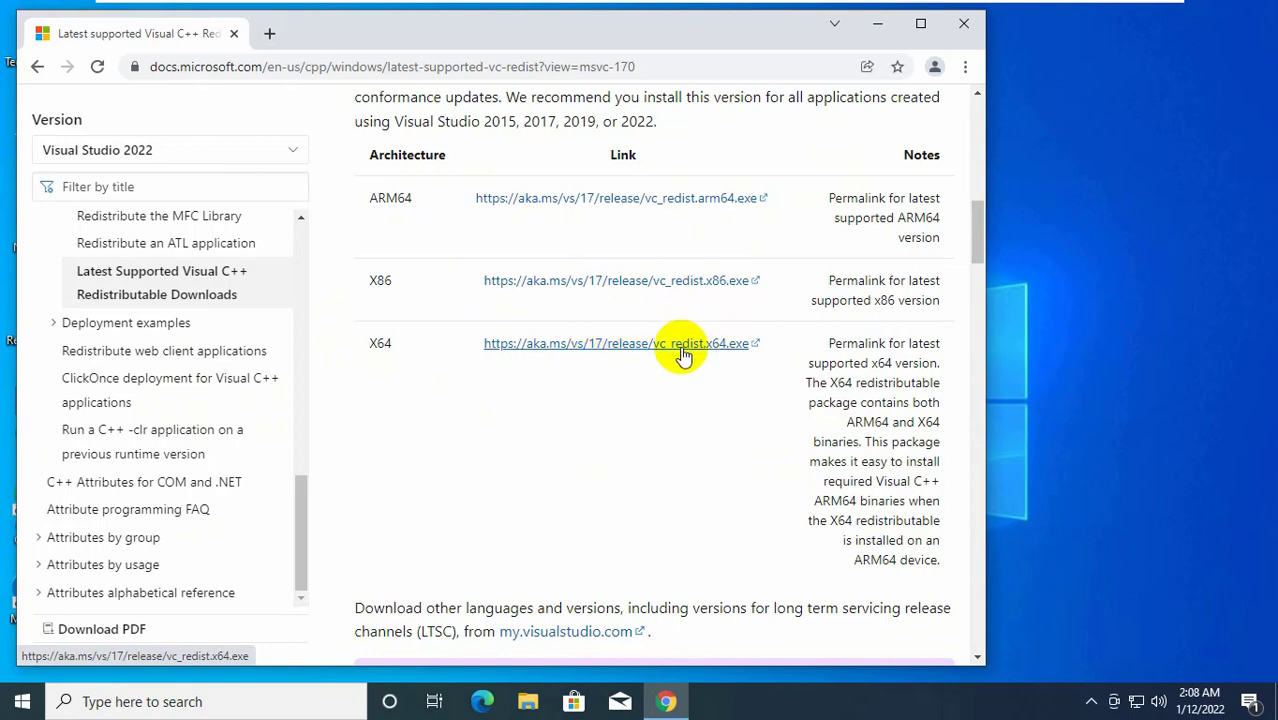
{"action": "mouse_move", "coordinate": [632, 356]}
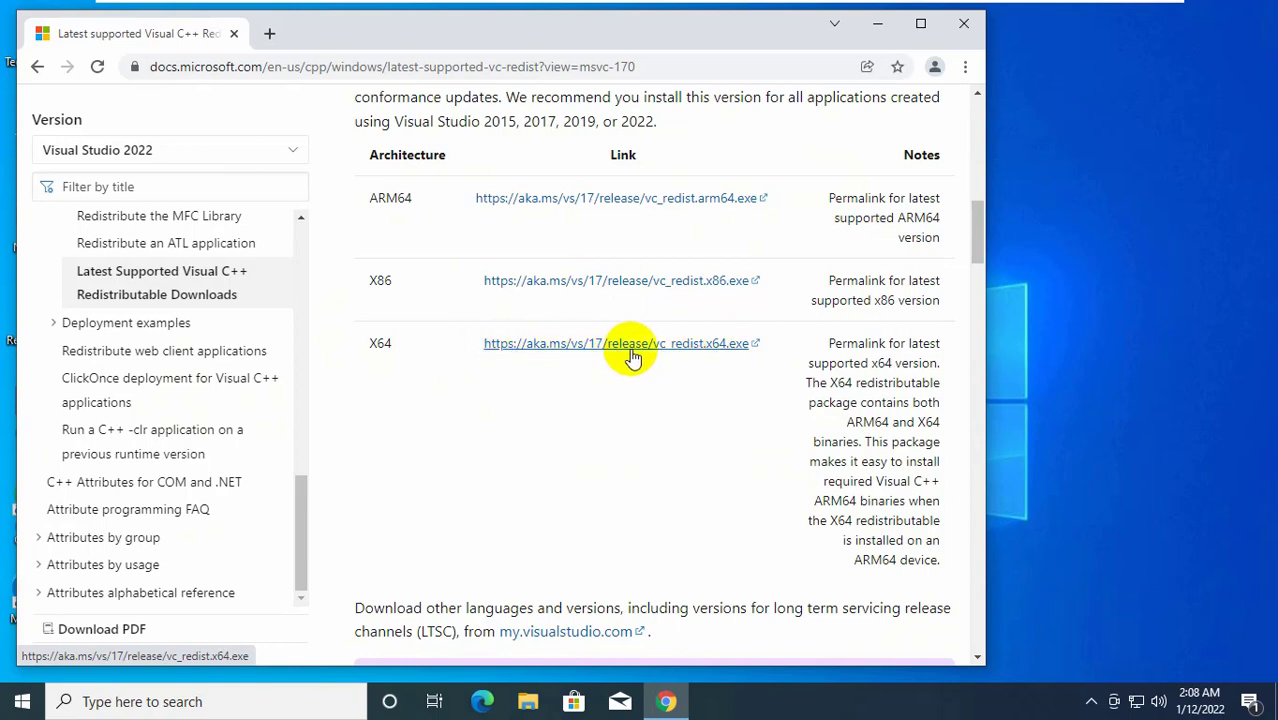
{"action": "left_click", "coordinate": [620, 344]}
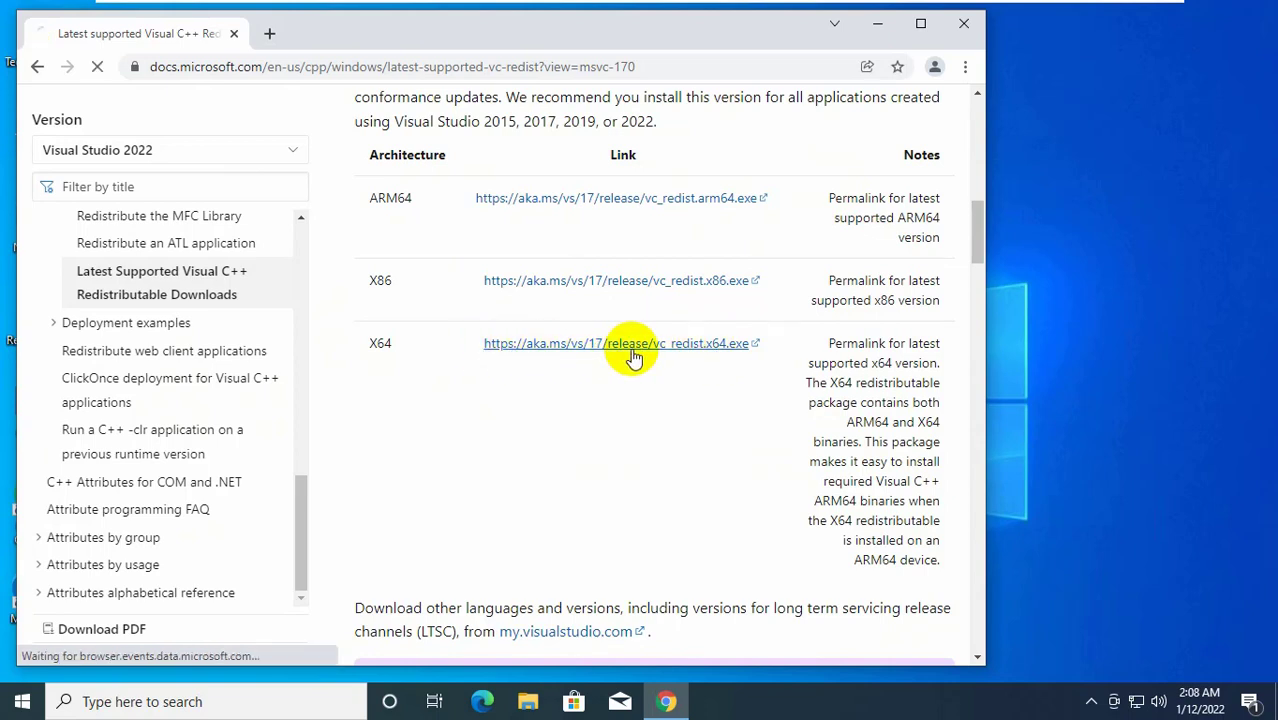
{"action": "left_click", "coordinate": [620, 344]}
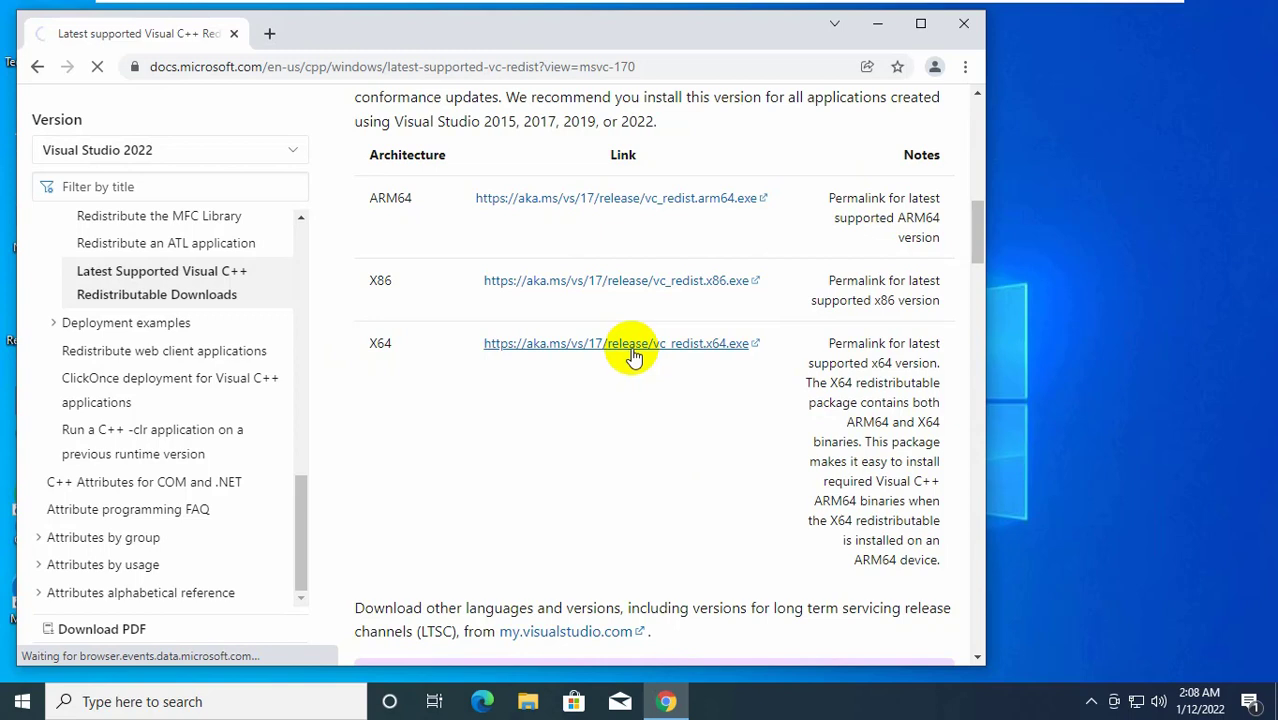
{"action": "left_click", "coordinate": [620, 344]}
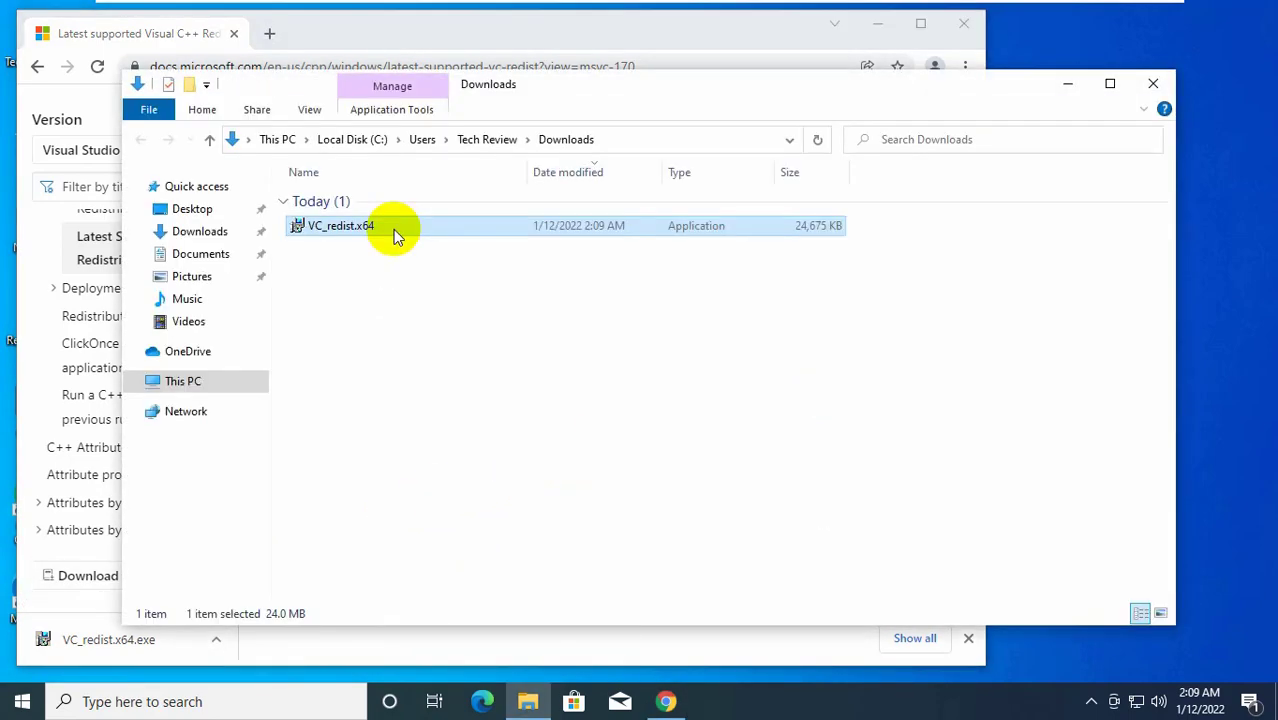
Run VC_redist.x64, accept the license, allow UAC, install, and close setup.
{"action": "double_click", "coordinate": [340, 224]}
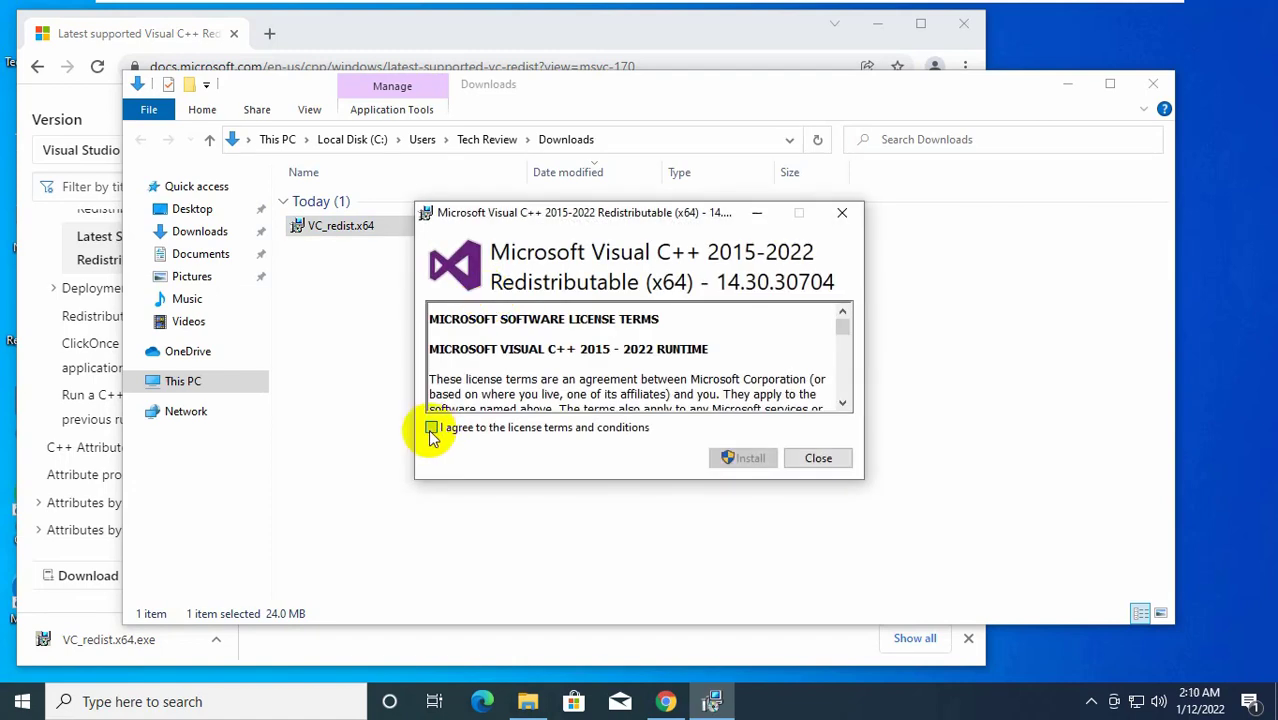
{"action": "left_click", "coordinate": [432, 428]}
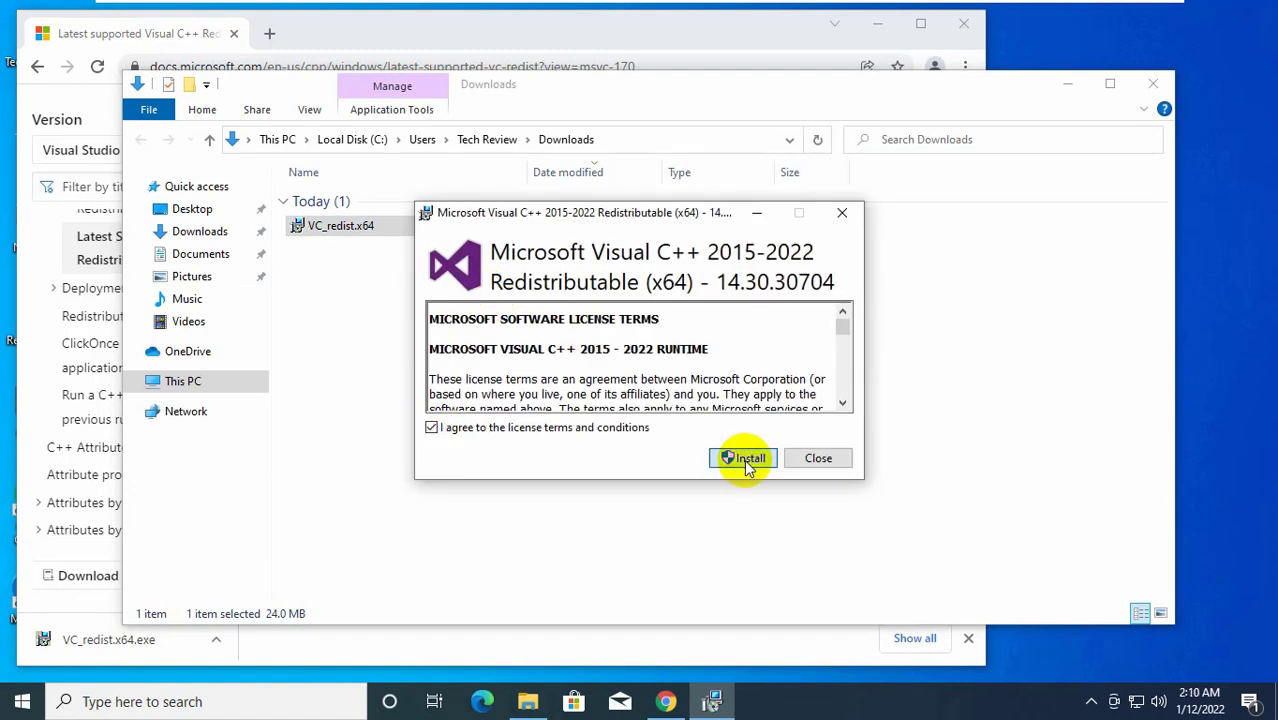
{"action": "left_click", "coordinate": [742, 456]}
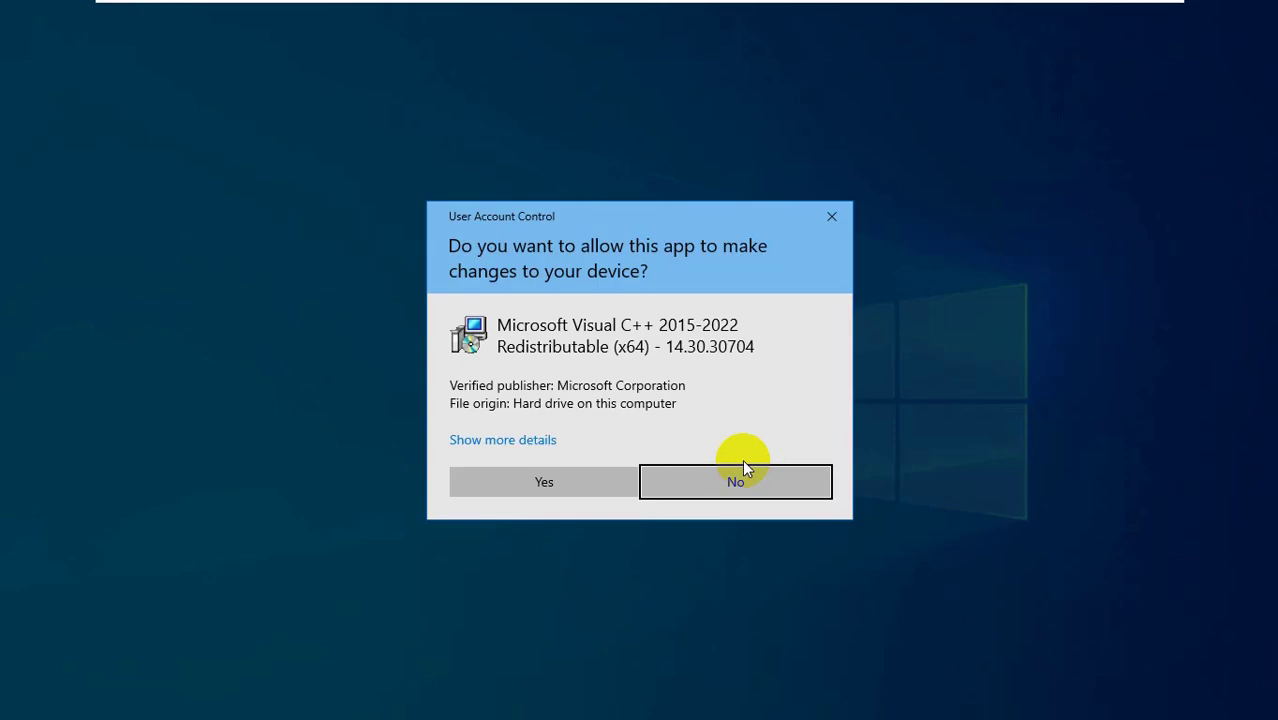
{"action": "left_click", "coordinate": [544, 480]}
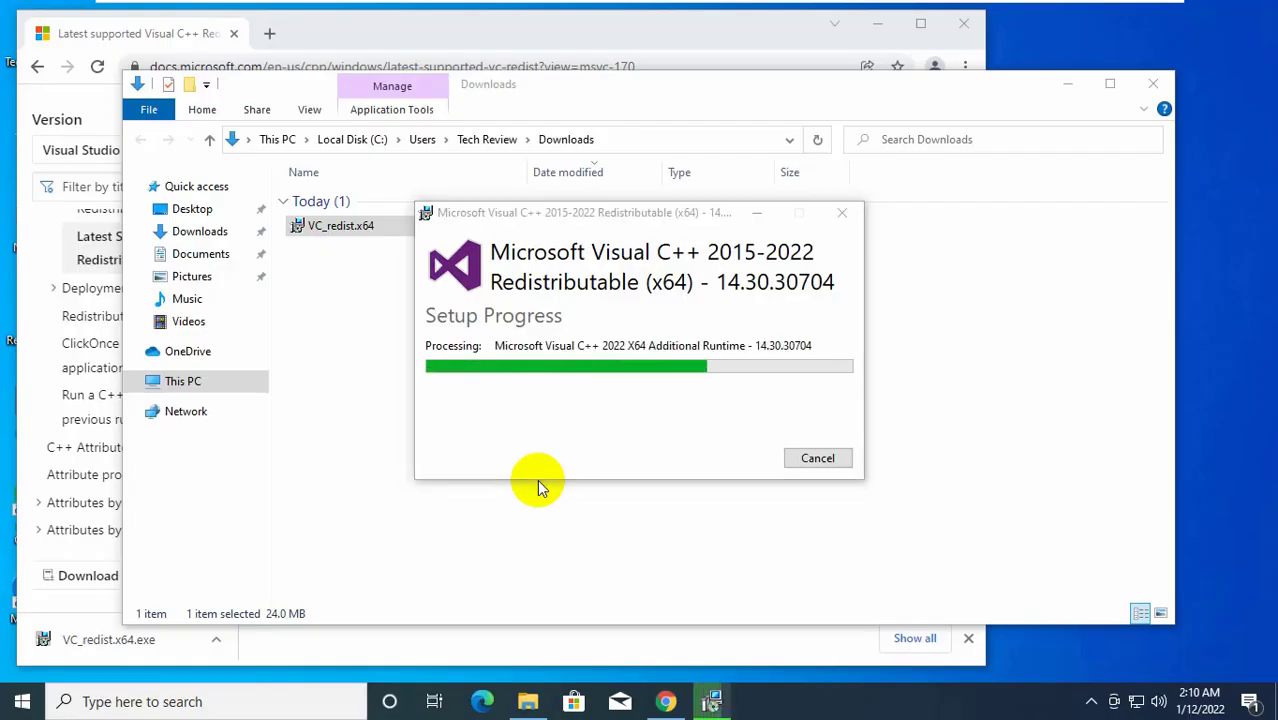
{"action": "left_click", "coordinate": [816, 458]}
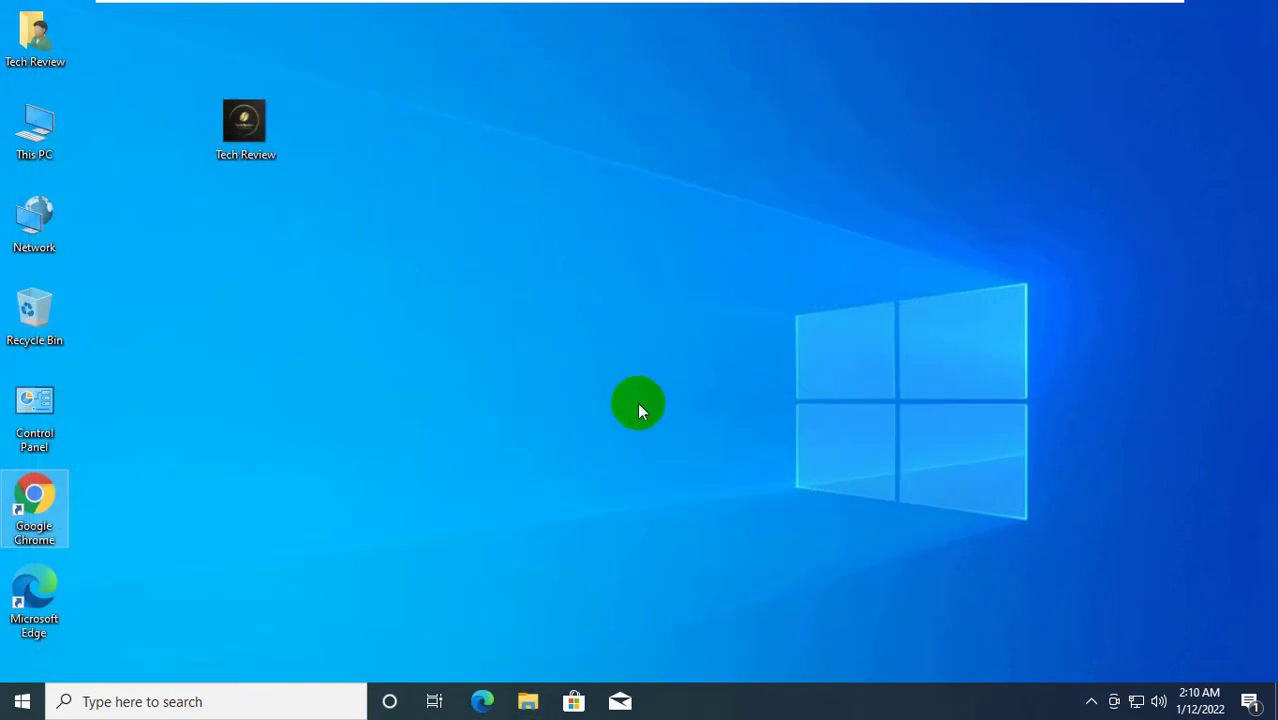
Restart the computer from the Start menu power options.
{"action": "left_click", "coordinate": [20, 700]}
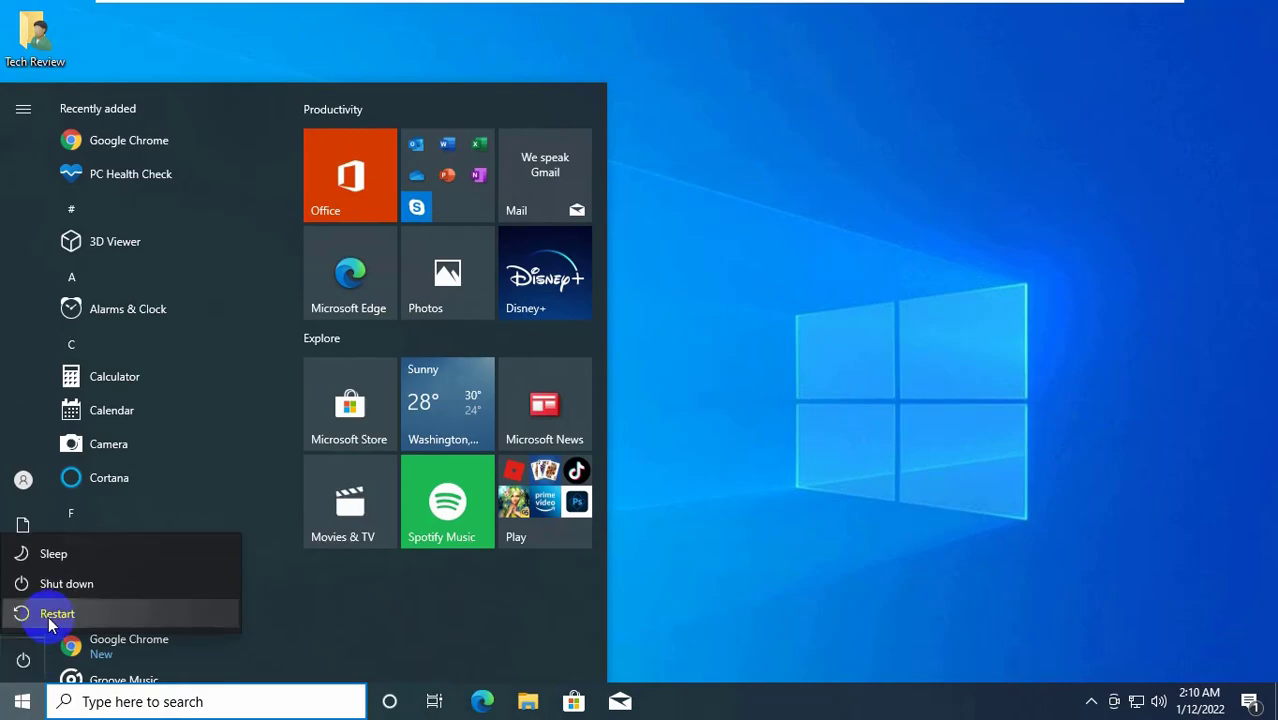
{"action": "left_click", "coordinate": [56, 612]}
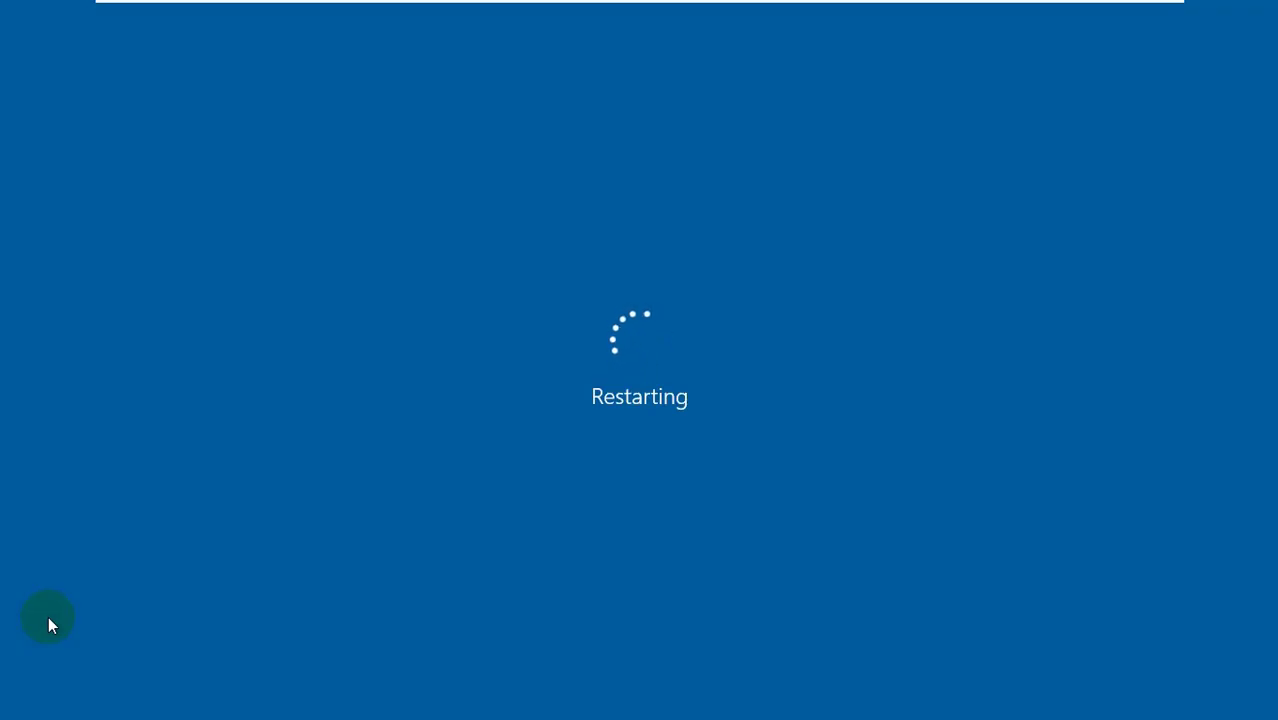